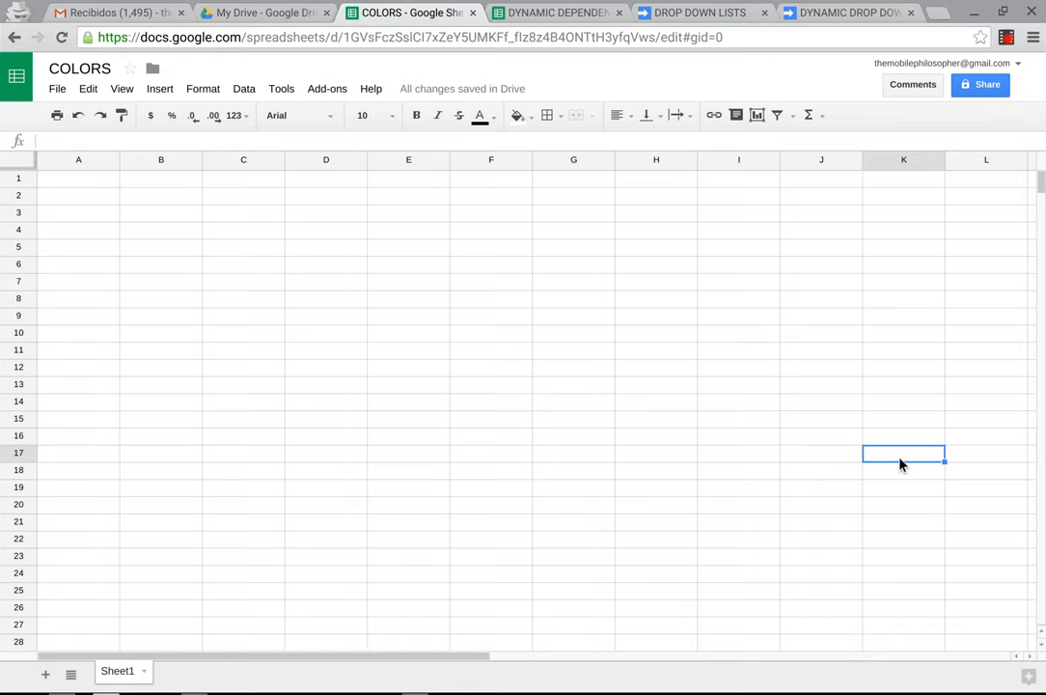
{"action": "mouse_move", "coordinate": [98, 158]}
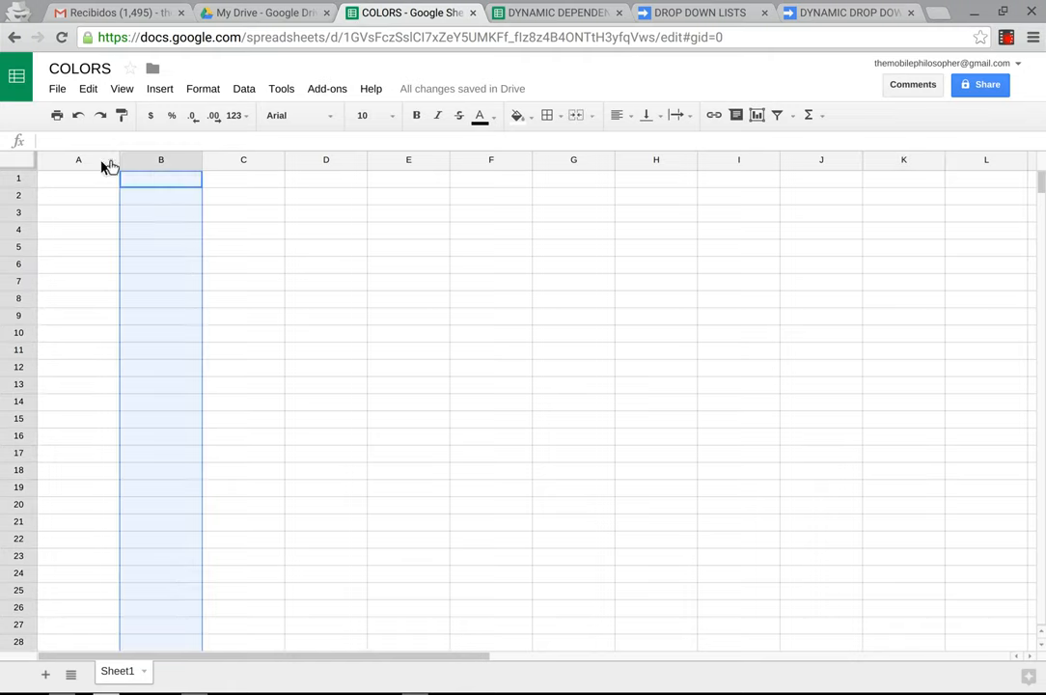
{"action": "mouse_move", "coordinate": [266, 250]}
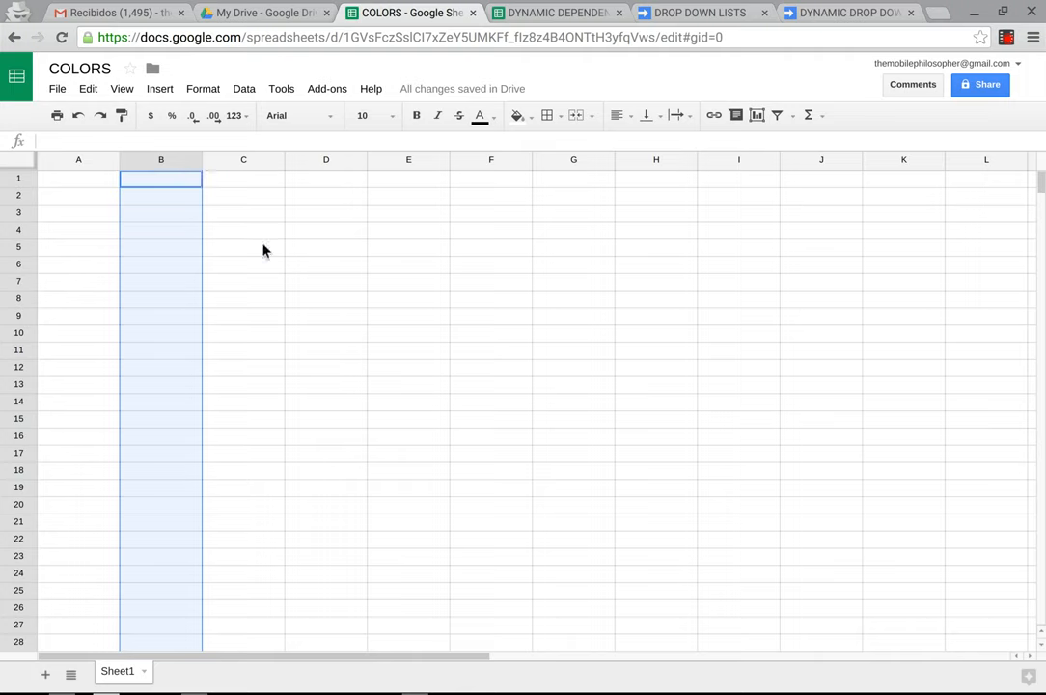
{"action": "mouse_move", "coordinate": [272, 283]}
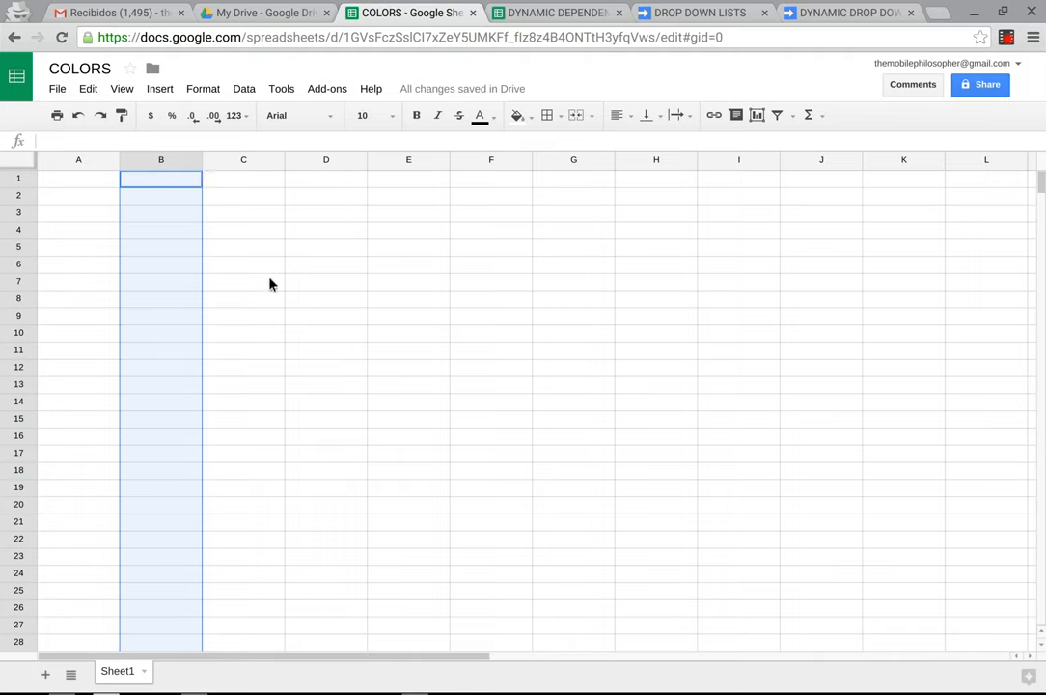
{"action": "mouse_move", "coordinate": [4, 154]}
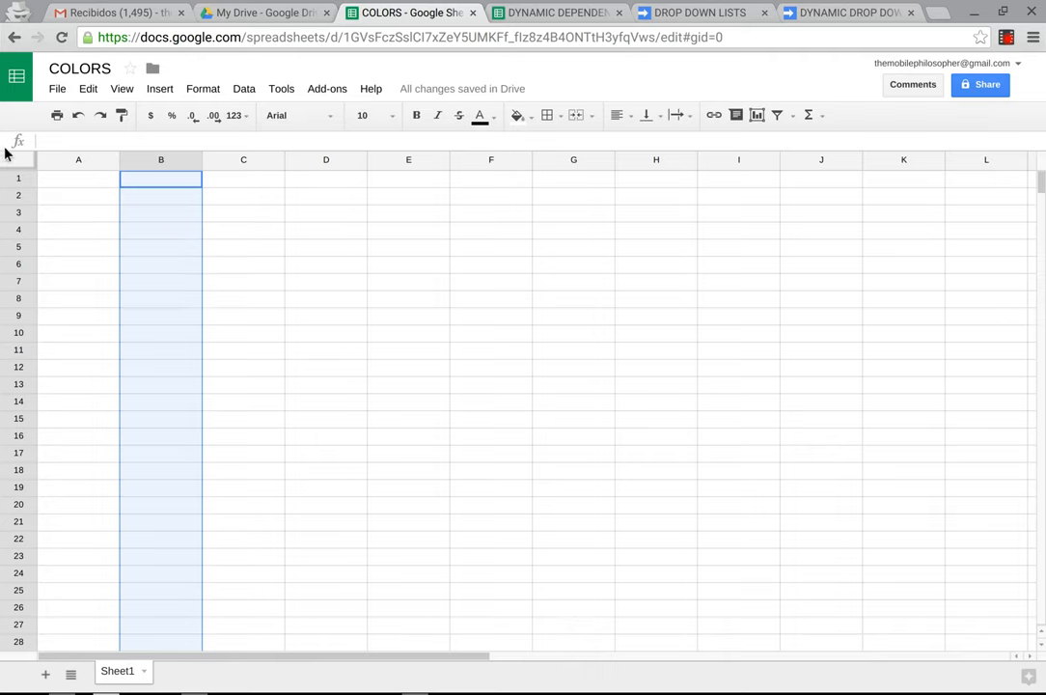
- Select the whole COLORS sheet and bring up the toolbar fill colour palette
{"action": "left_click", "coordinate": [77, 177]}
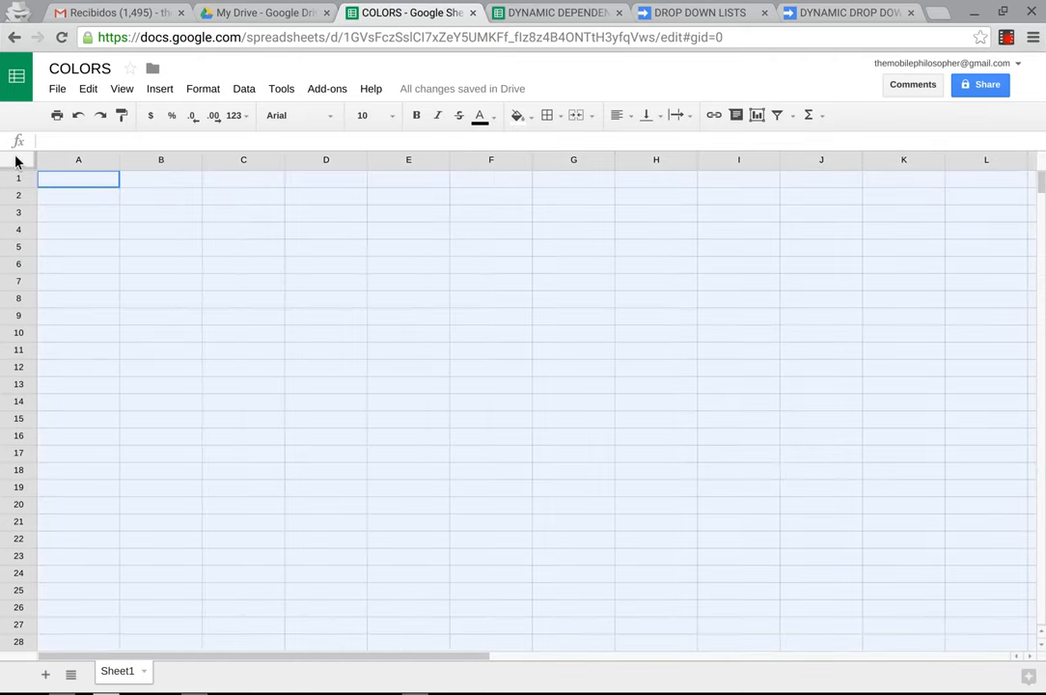
{"action": "mouse_move", "coordinate": [243, 88]}
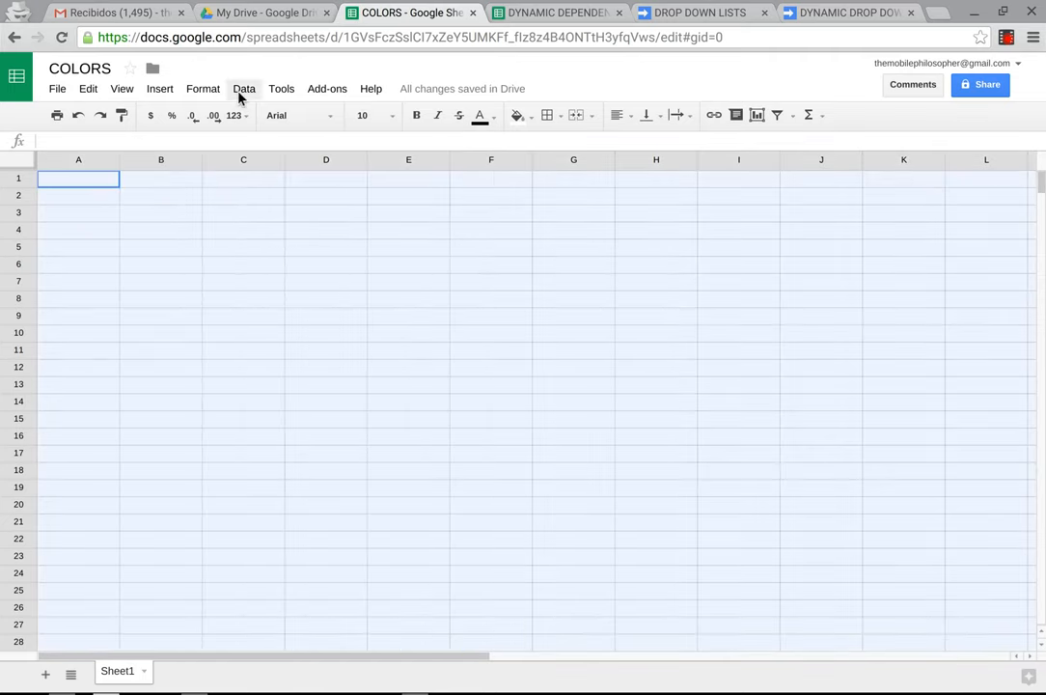
{"action": "left_click", "coordinate": [328, 89]}
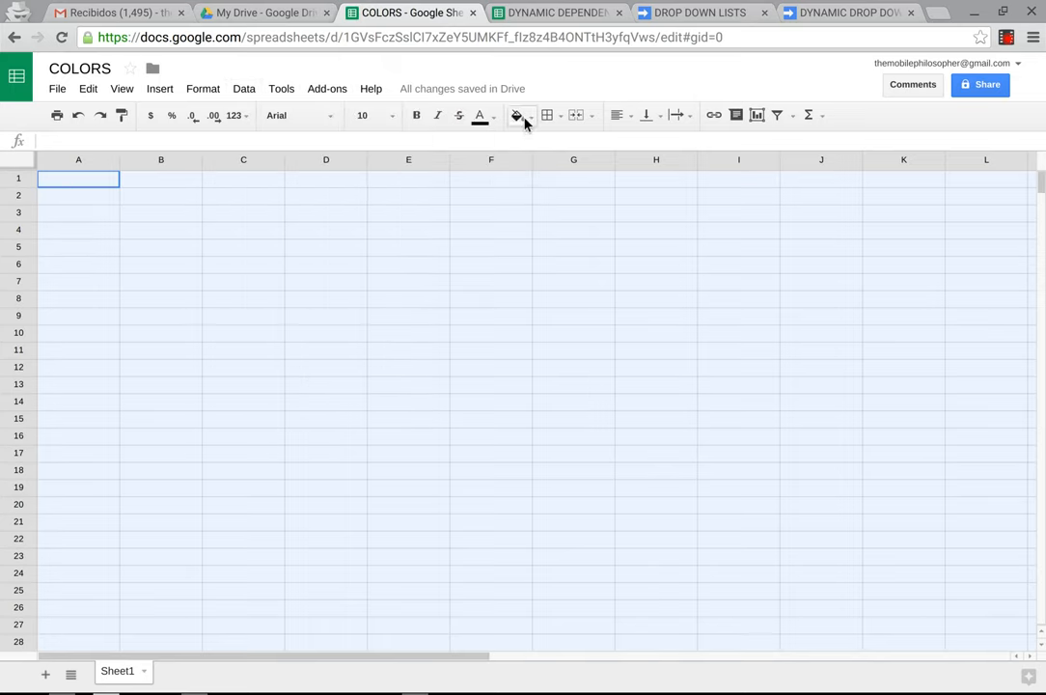
{"action": "left_click", "coordinate": [517, 116]}
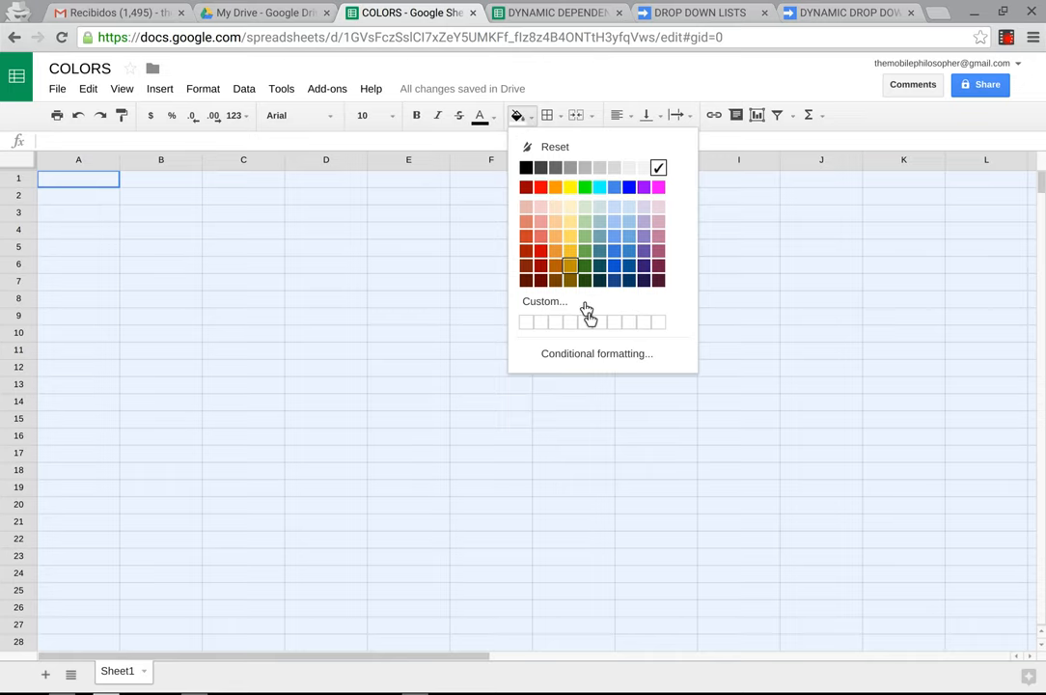
{"action": "mouse_move", "coordinate": [606, 353]}
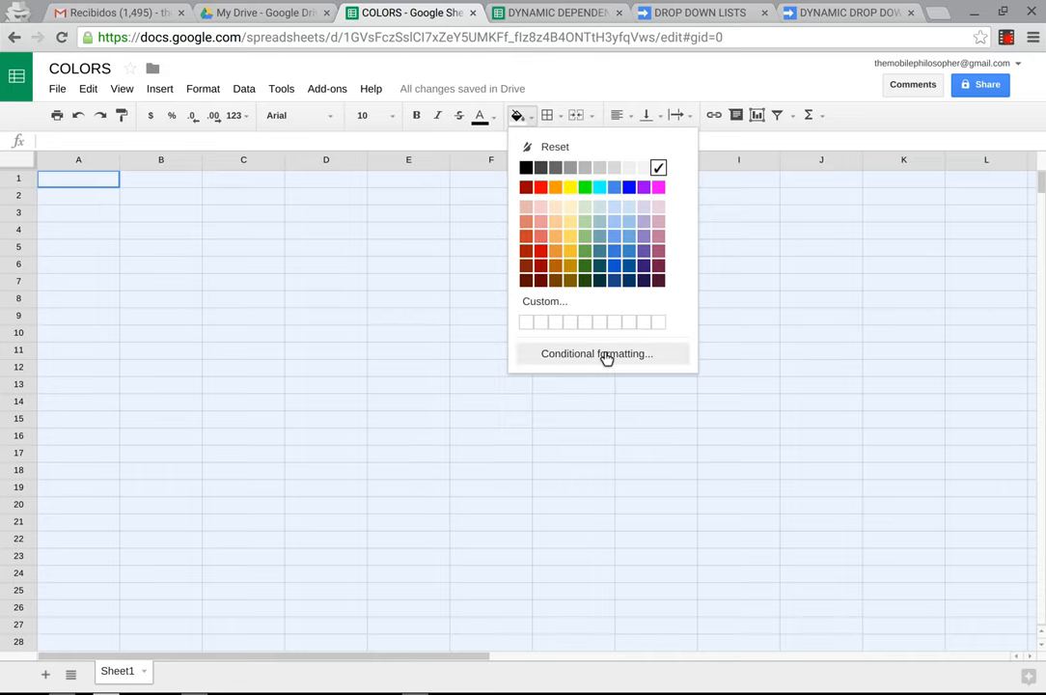
- Add a conditional format rule using custom formula =ISEVEN(ROW()) to shade alternate rows teal
{"action": "left_click", "coordinate": [594, 353]}
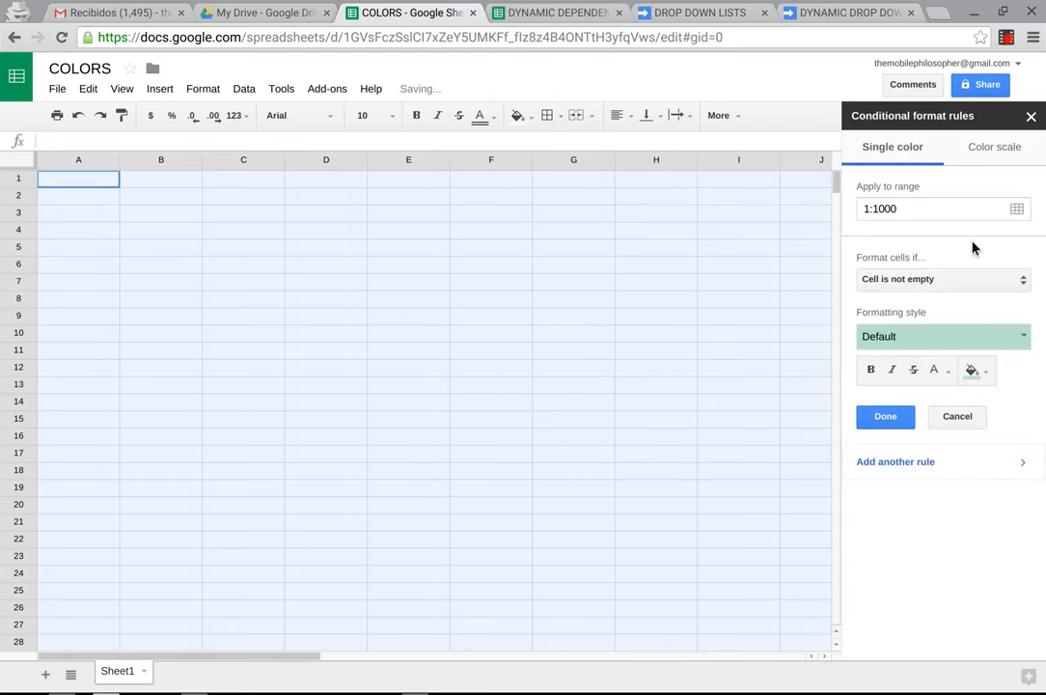
{"action": "left_click", "coordinate": [941, 278]}
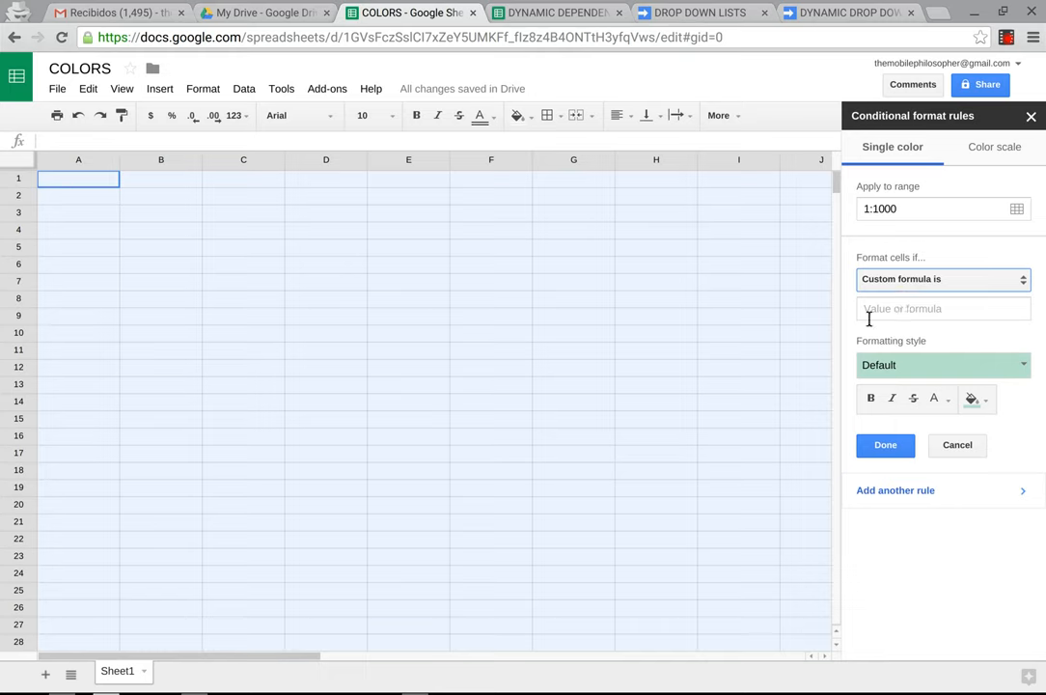
{"action": "type", "text": "="}
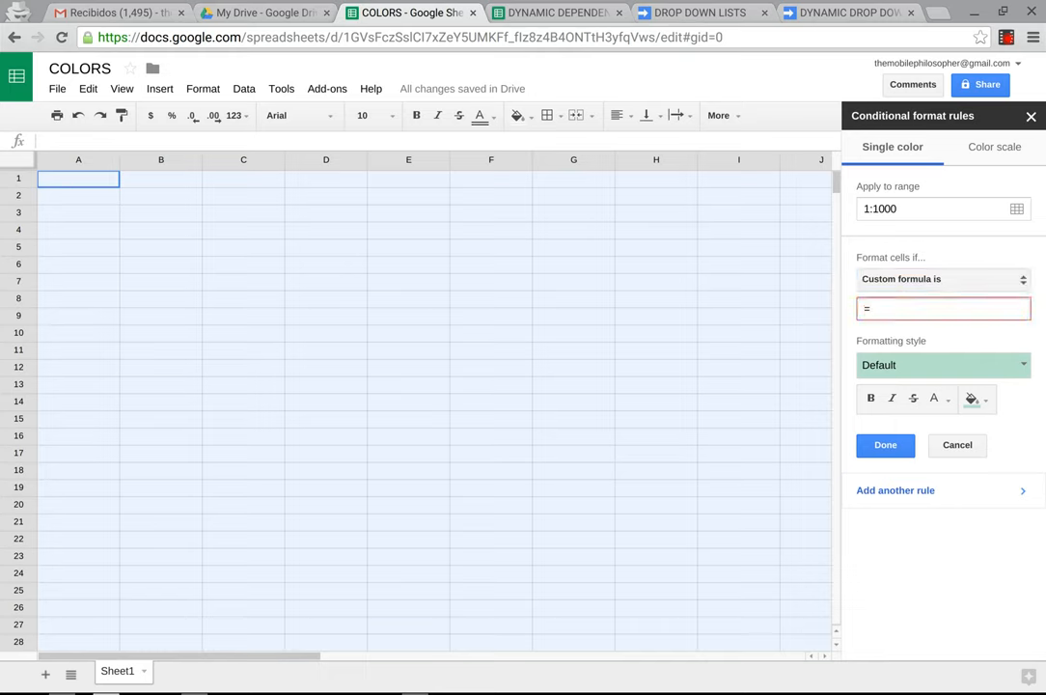
{"action": "type", "text": "IS"}
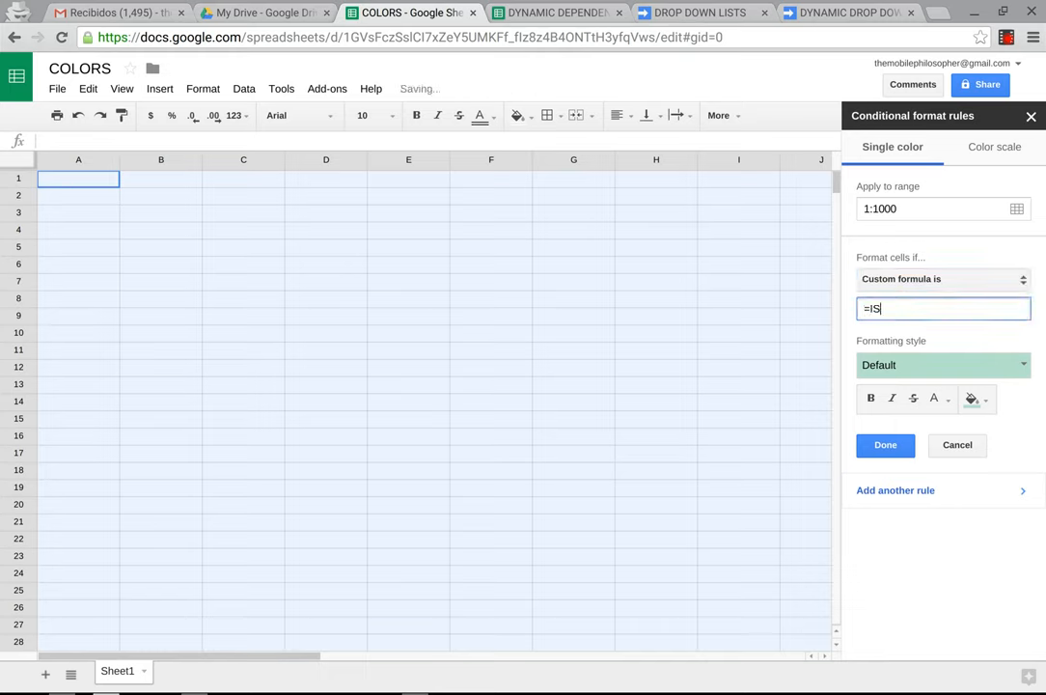
{"action": "type", "text": "EVEN"}
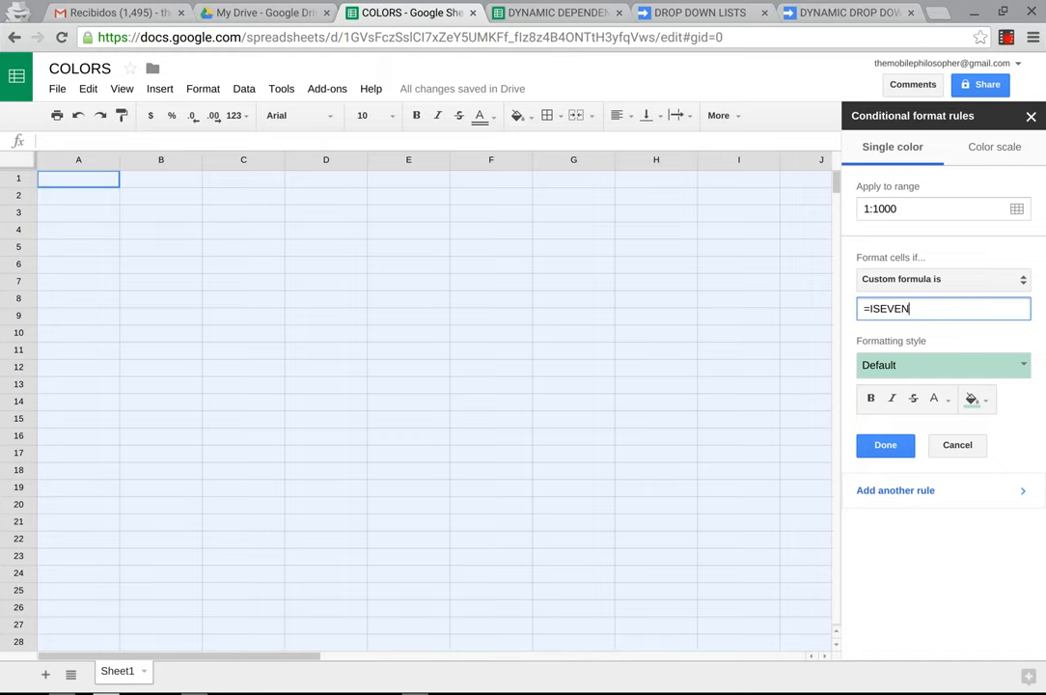
{"action": "type", "text": "("}
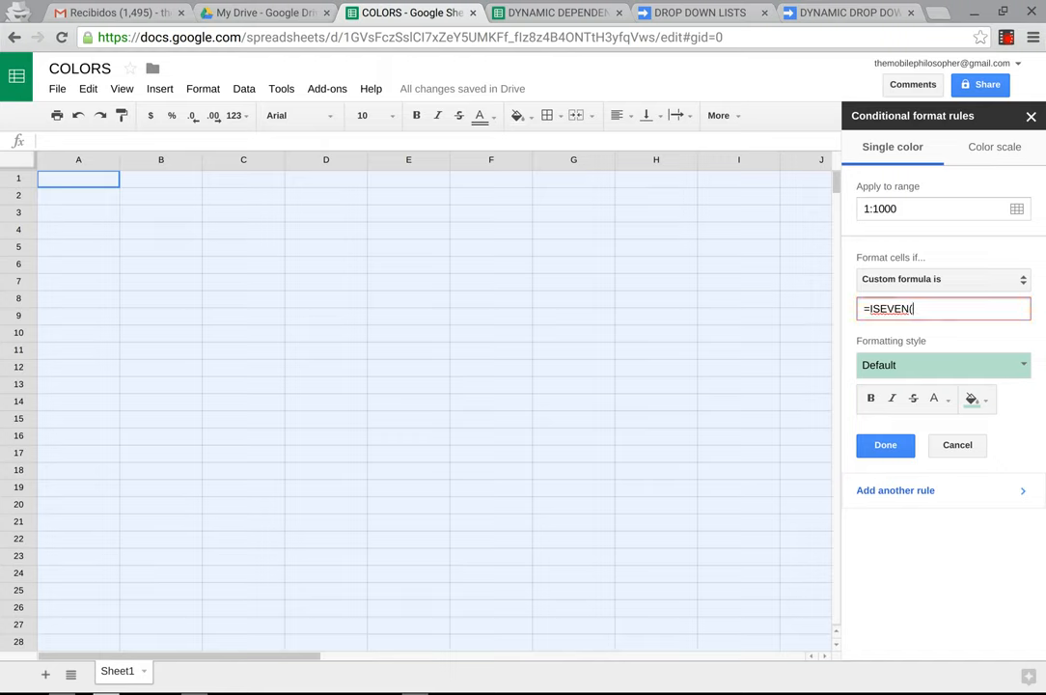
{"action": "type", "text": "ROW"}
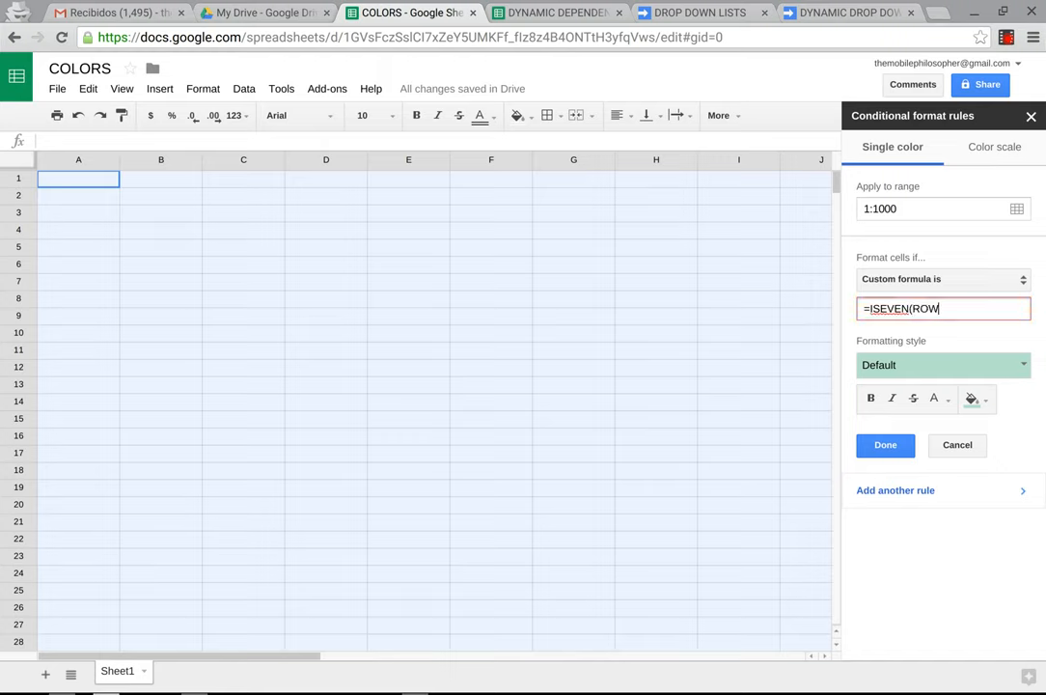
{"action": "type", "text": "())"}
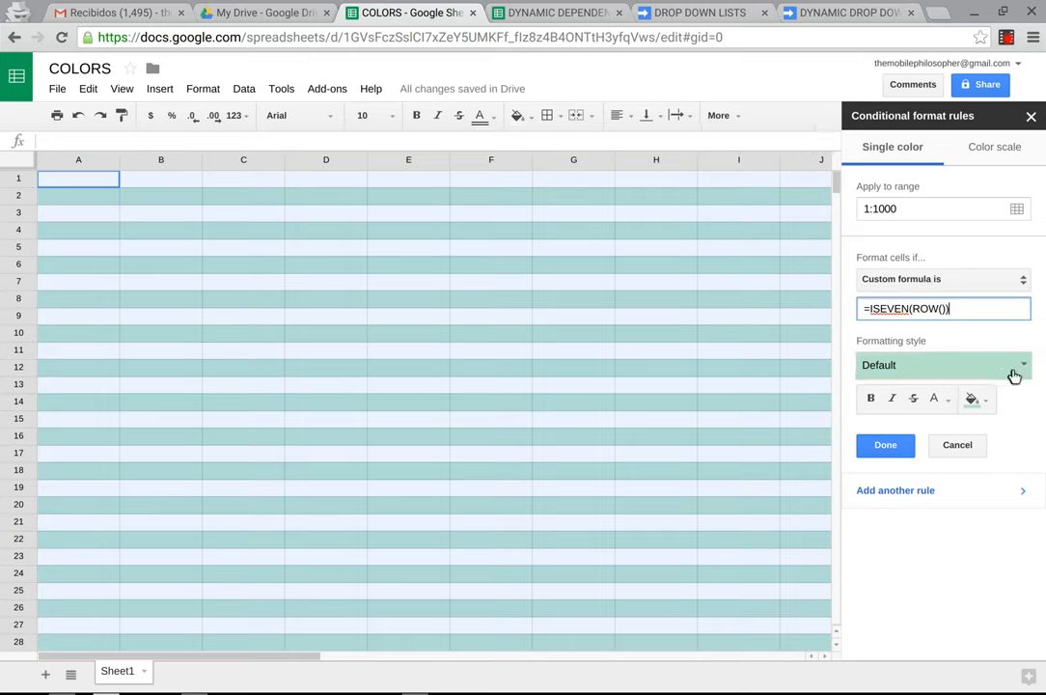
{"action": "mouse_move", "coordinate": [972, 397]}
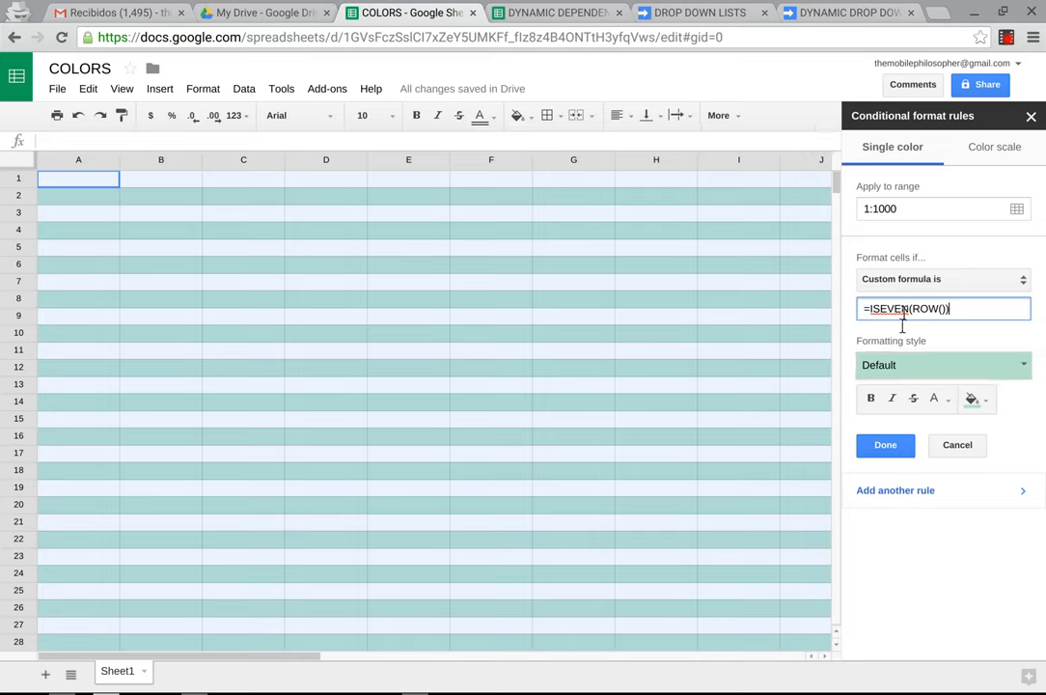
{"action": "mouse_move", "coordinate": [737, 393]}
{"action": "type", "text": "ODD"}
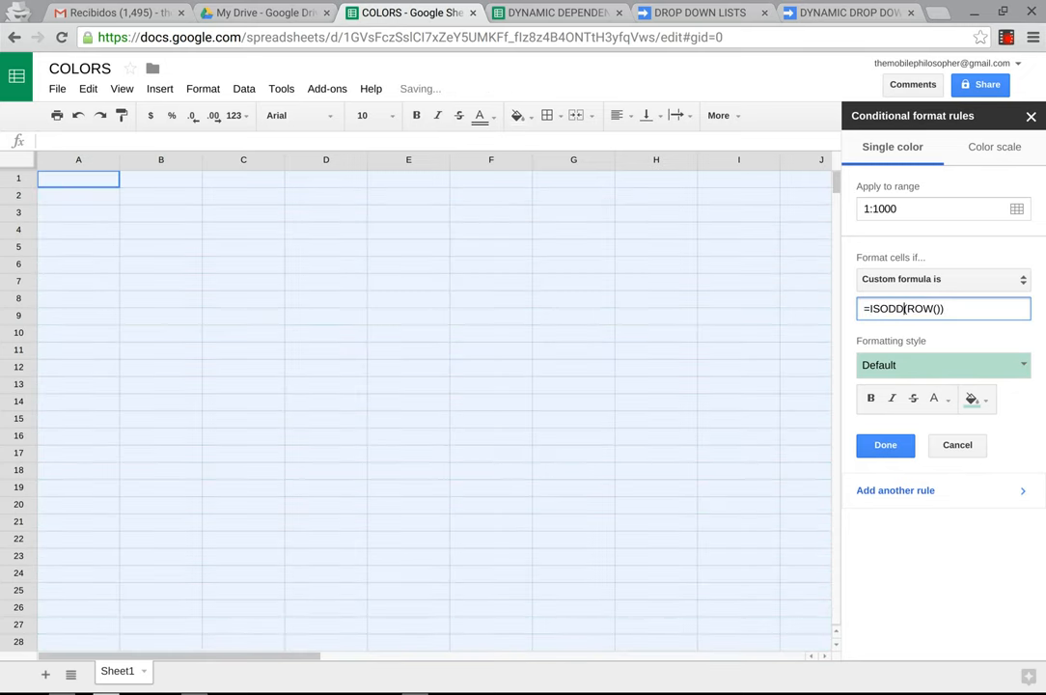
{"action": "mouse_move", "coordinate": [409, 195]}
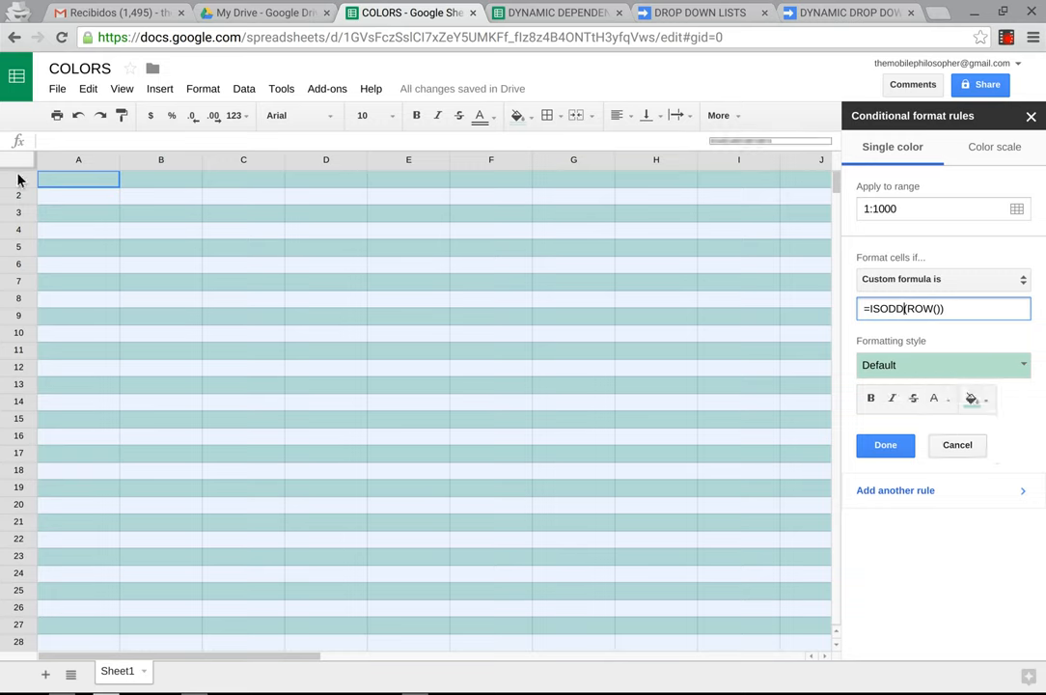
{"action": "mouse_move", "coordinate": [12, 189]}
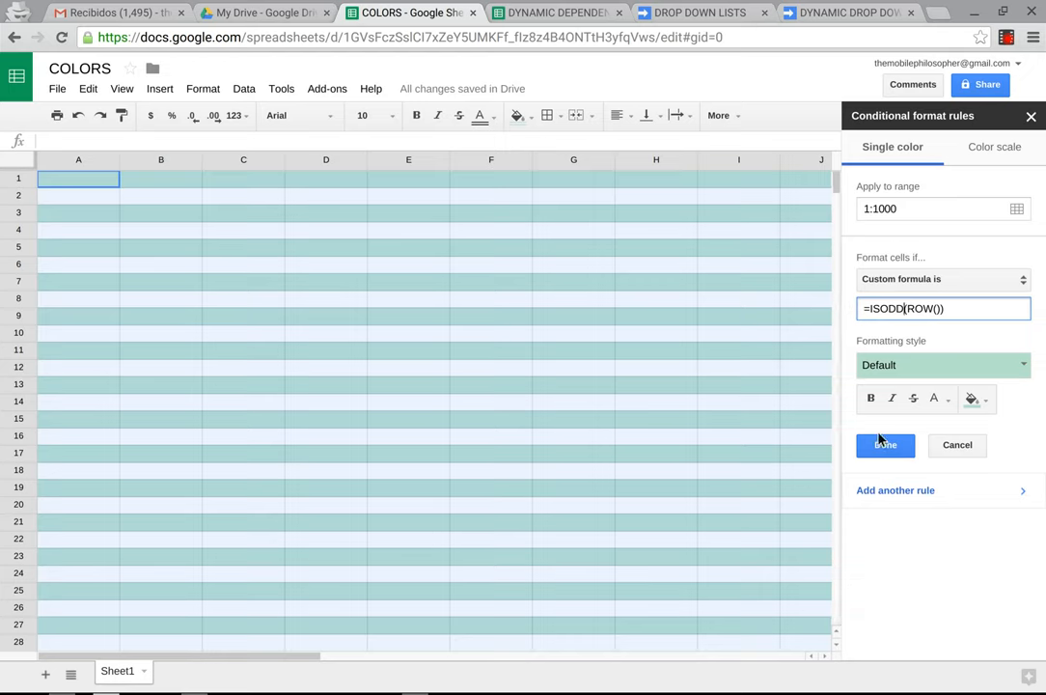
- Save the =ISODD(ROW()) teal shading rule covering rows 1 to 1000
{"action": "left_click", "coordinate": [884, 443]}
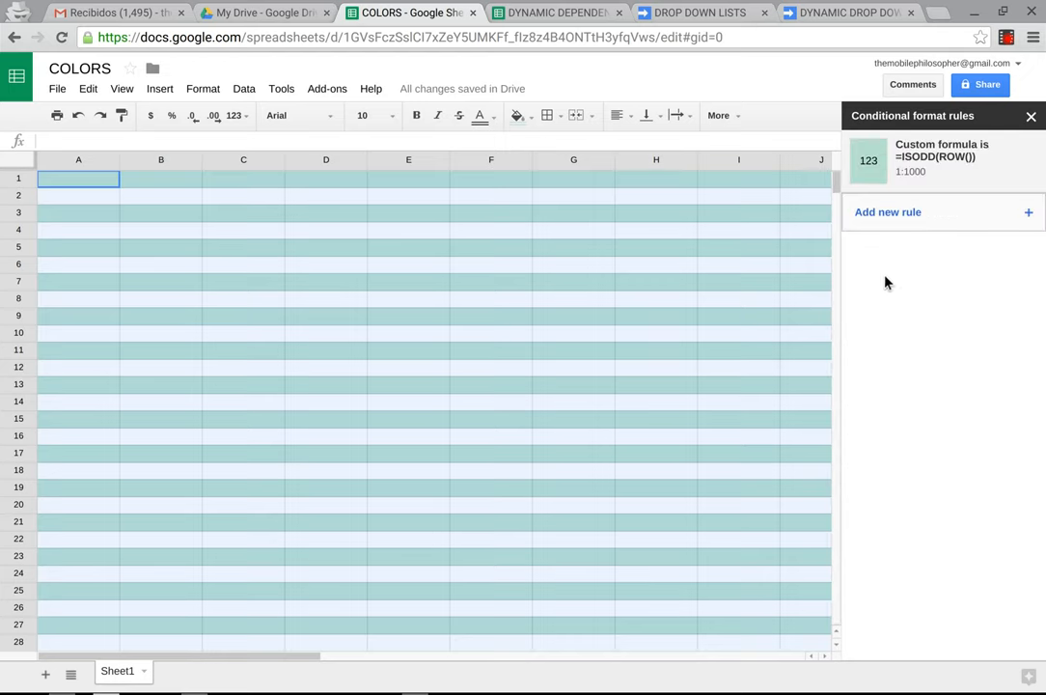
- Start a second conditional format rule with Custom formula is as its condition
{"action": "left_click", "coordinate": [942, 160]}
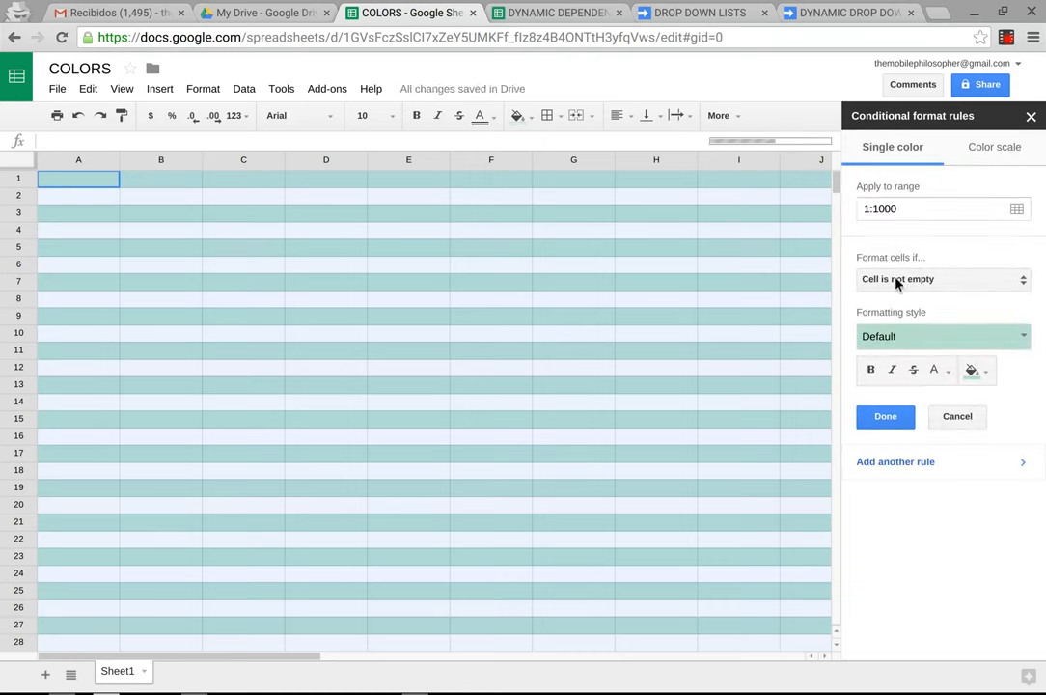
{"action": "mouse_move", "coordinate": [872, 286]}
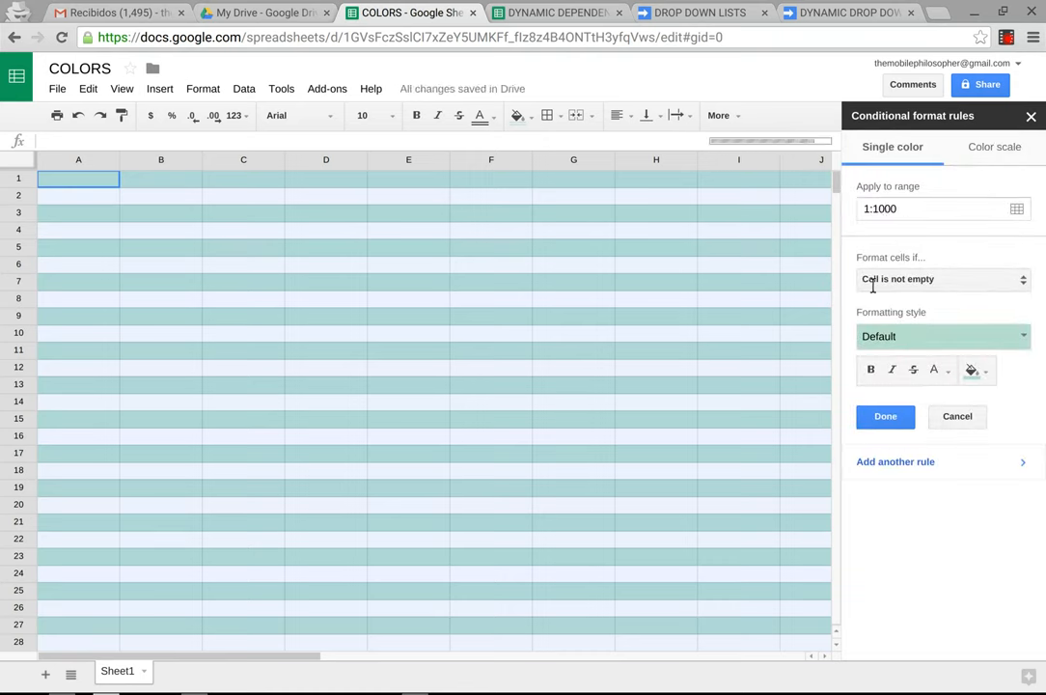
{"action": "left_click", "coordinate": [942, 278]}
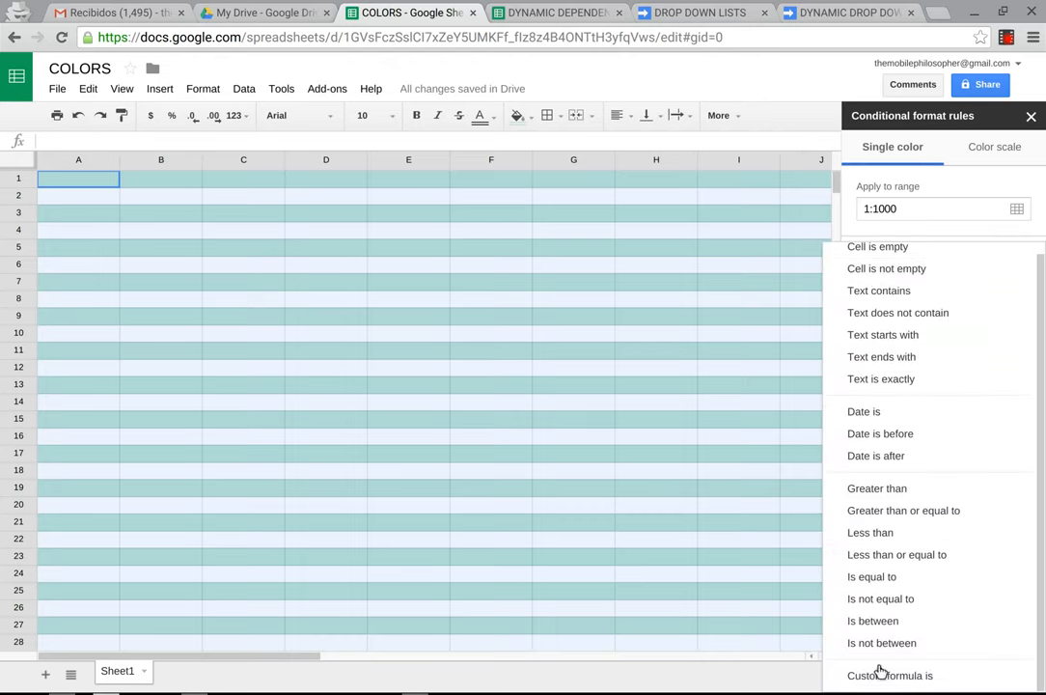
{"action": "left_click", "coordinate": [890, 675]}
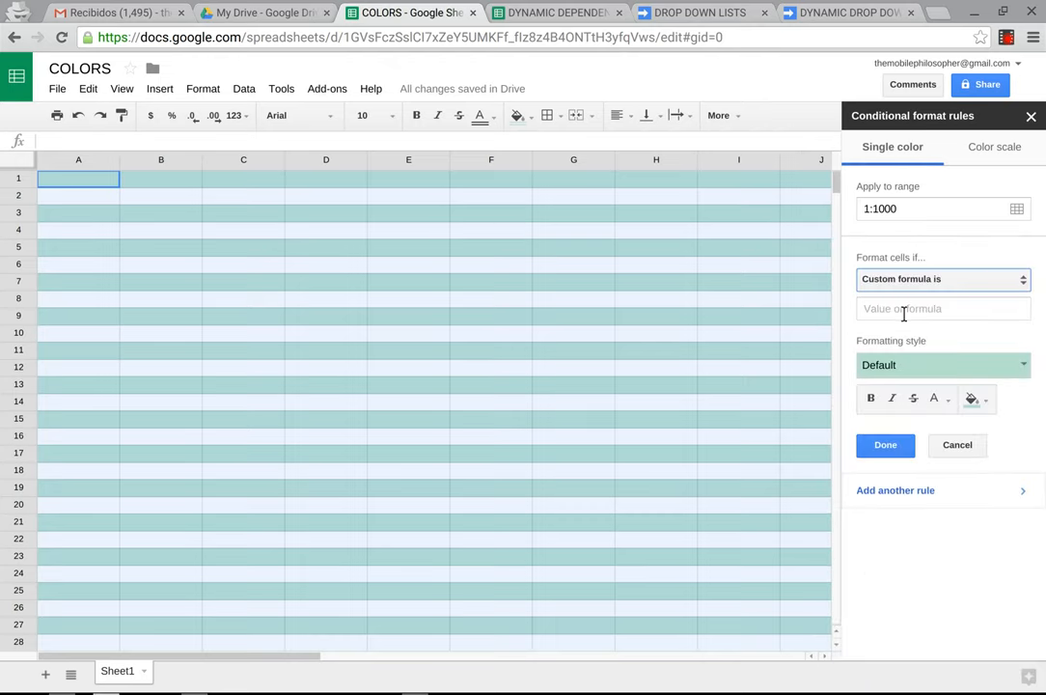
- Enter =ISEVEN(COLUMN()) as the second rule's formula to target even columns
{"action": "type", "text": "="}
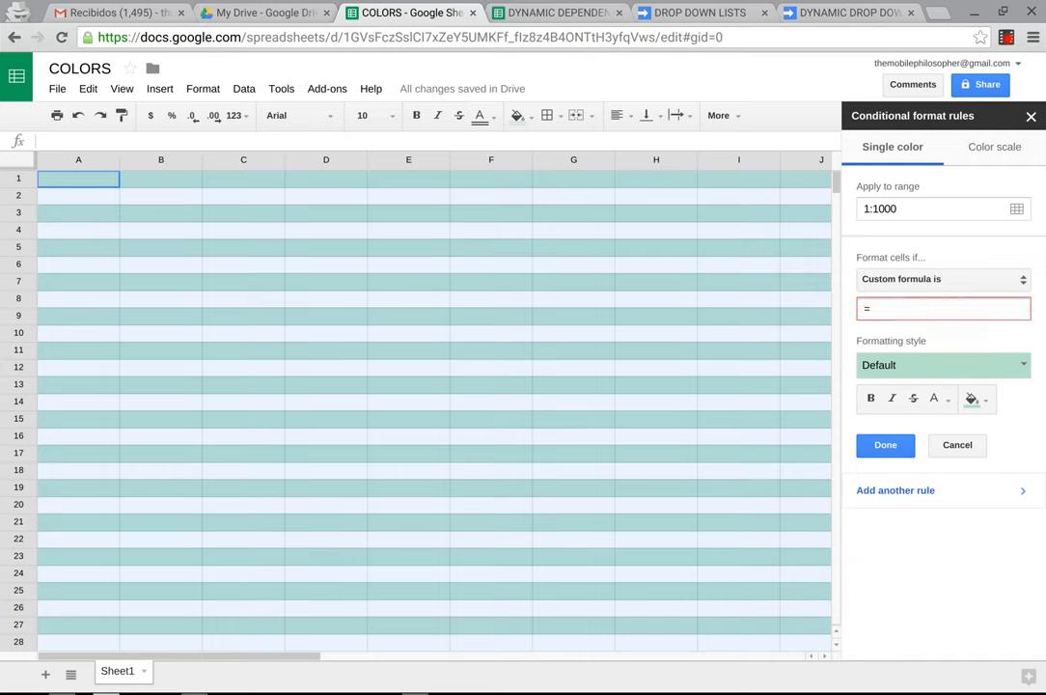
{"action": "type", "text": "IS"}
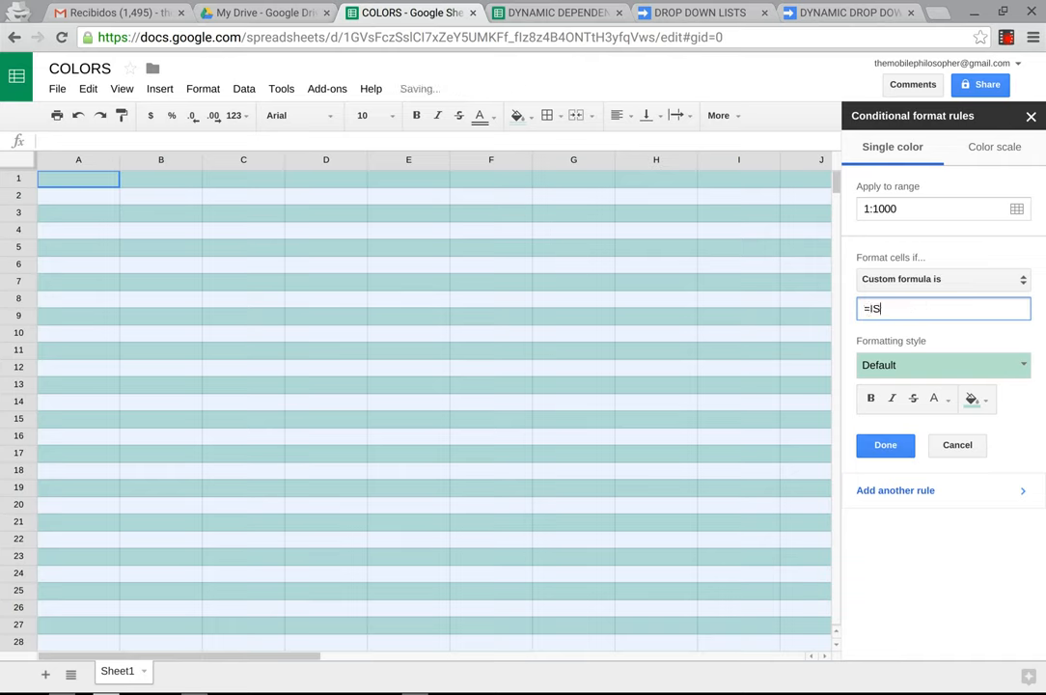
{"action": "type", "text": "EVEN("}
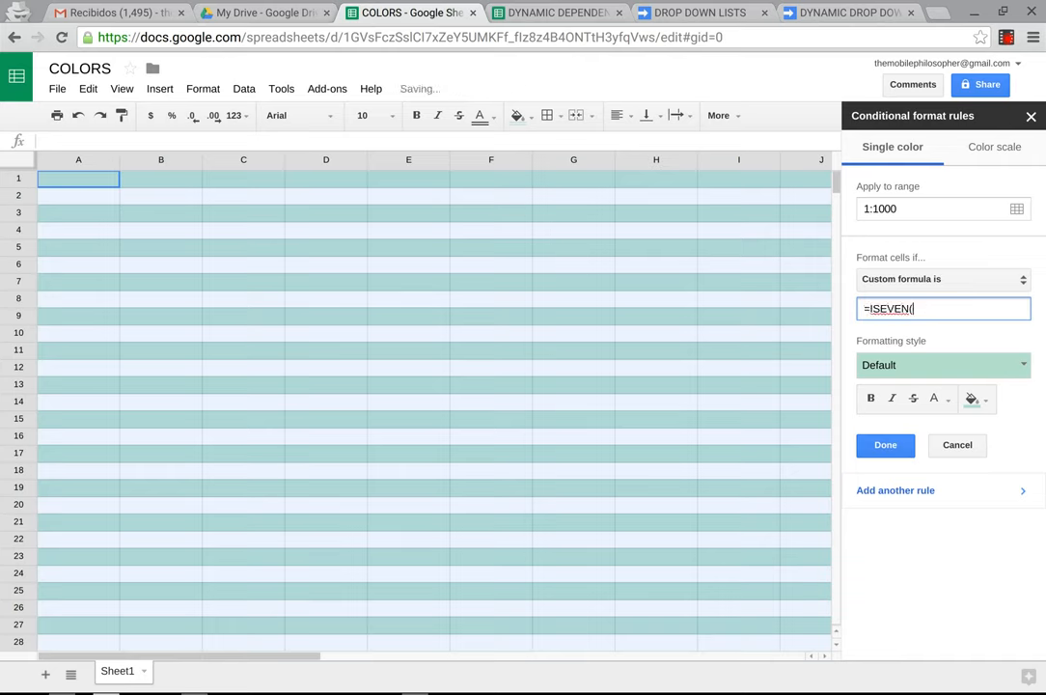
{"action": "type", "text": "COLO"}
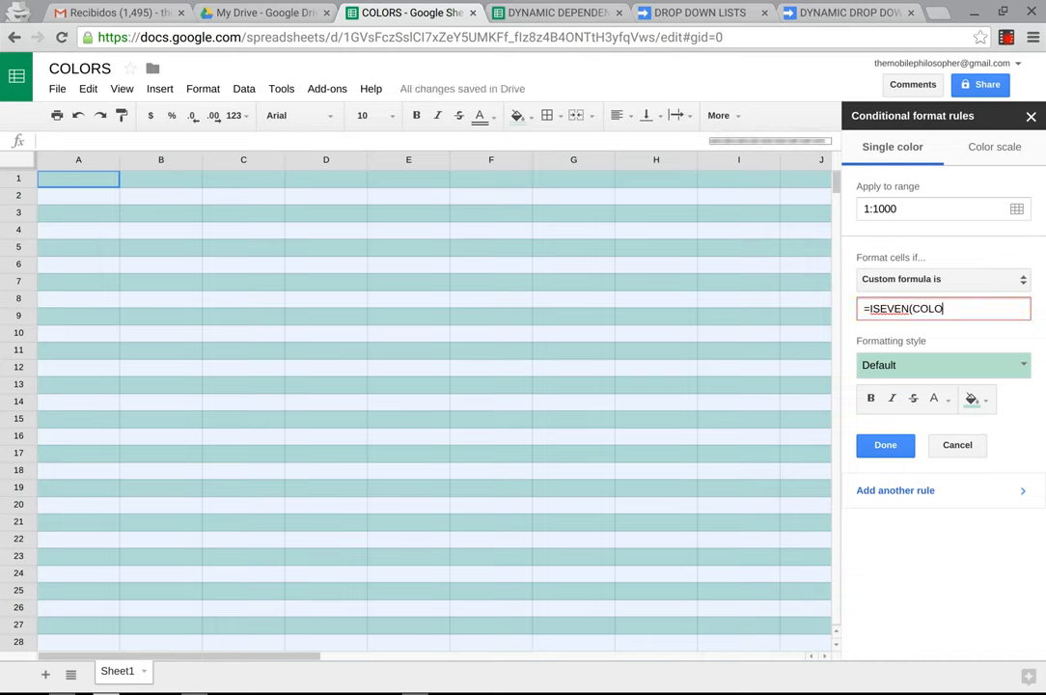
{"action": "type", "text": "LU"}
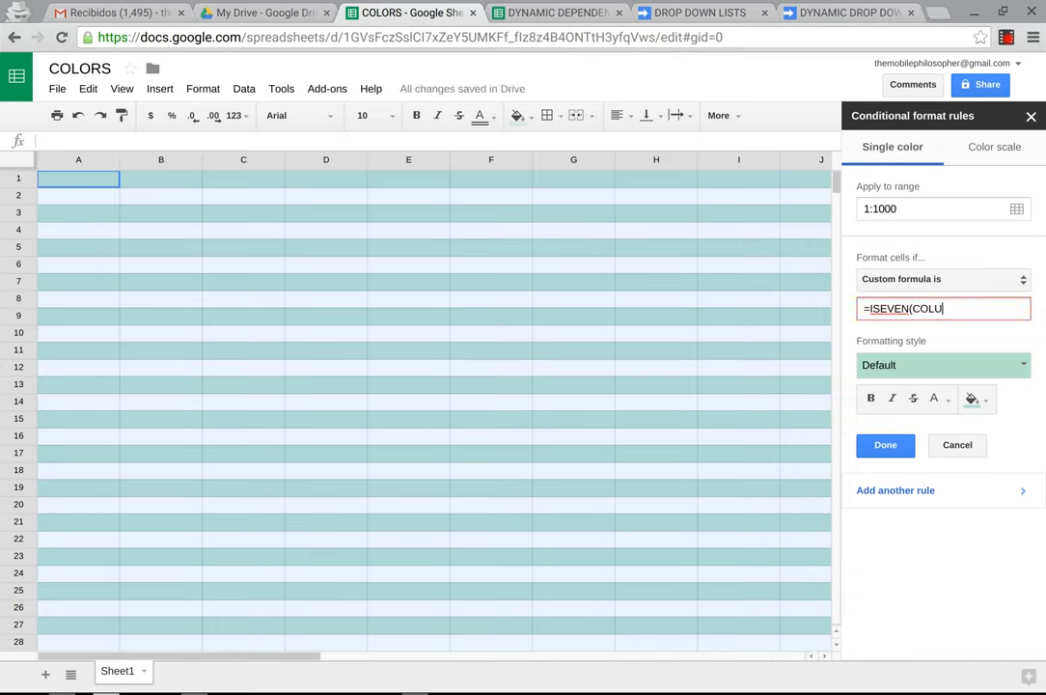
{"action": "type", "text": "MN("}
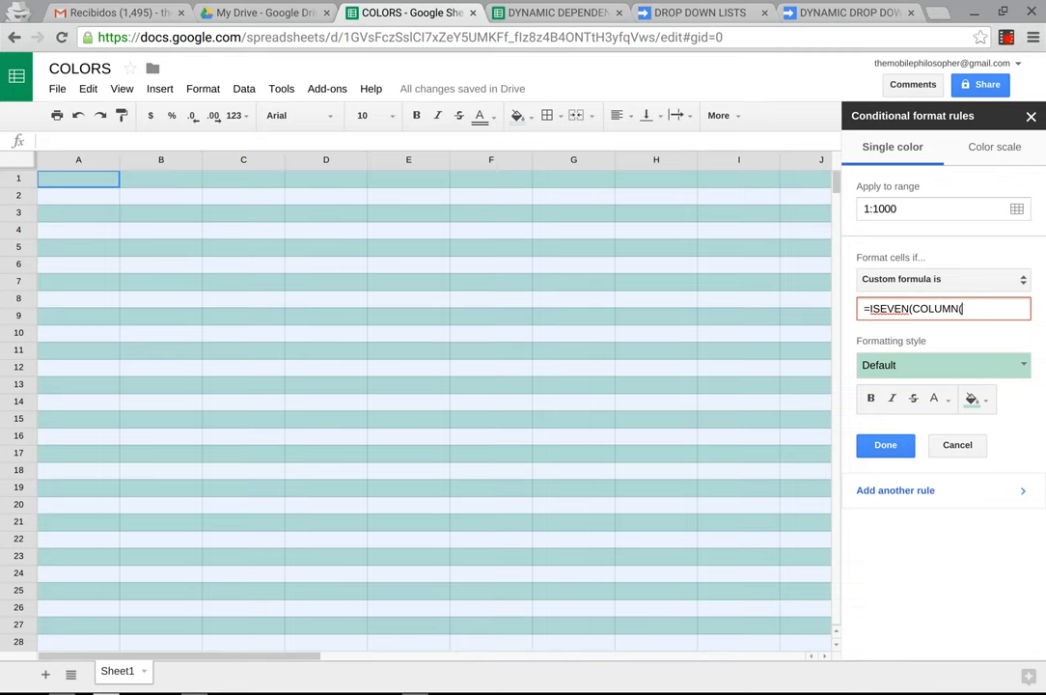
{"action": "type", "text": ")"}
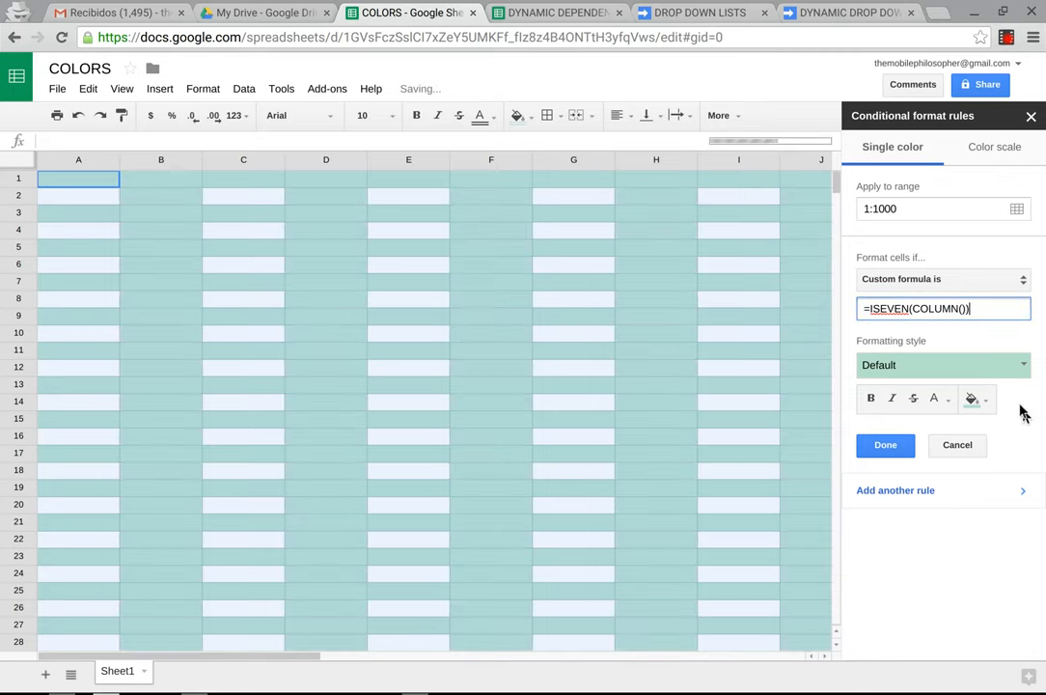
- Give the =ISEVEN(COLUMN()) rule a blue fill and save it
{"action": "left_click", "coordinate": [968, 397]}
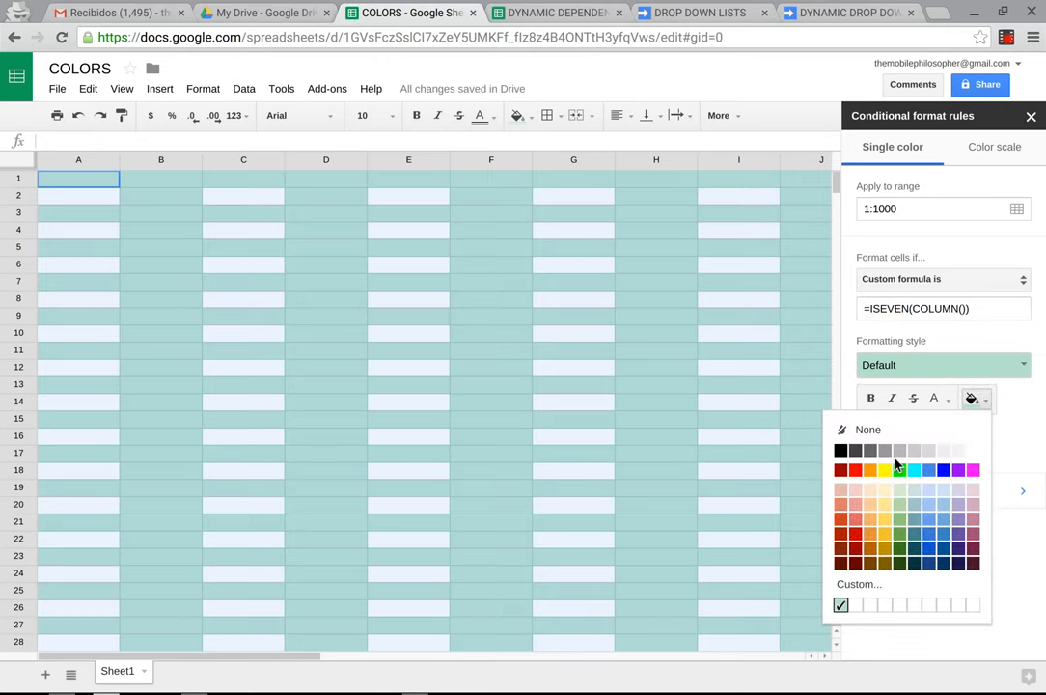
{"action": "left_click", "coordinate": [929, 471]}
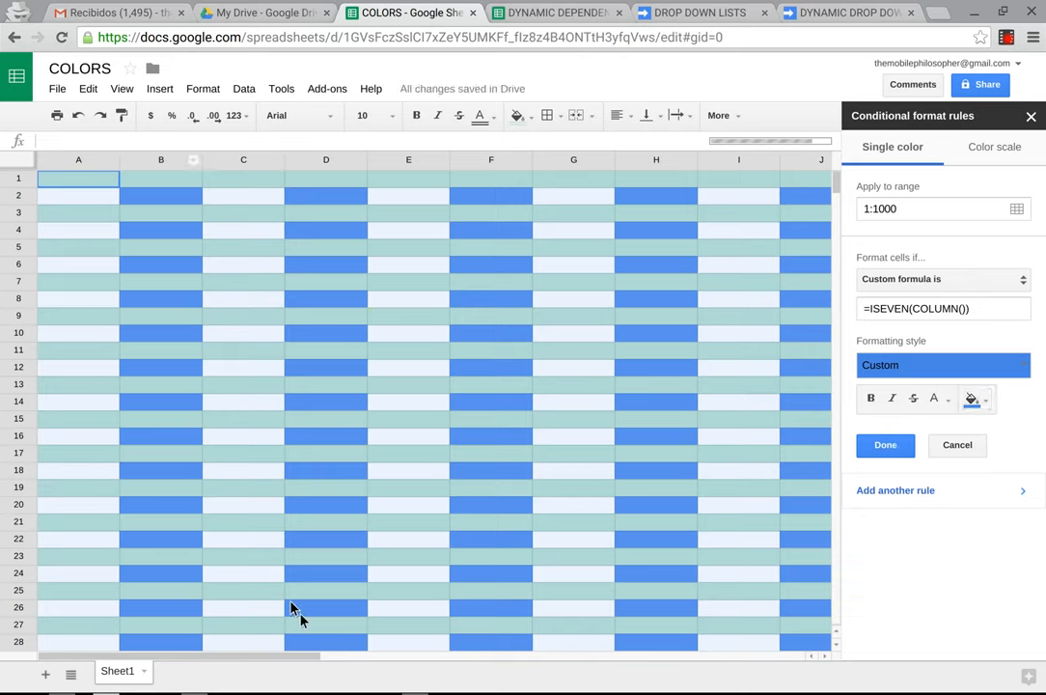
{"action": "mouse_move", "coordinate": [884, 444]}
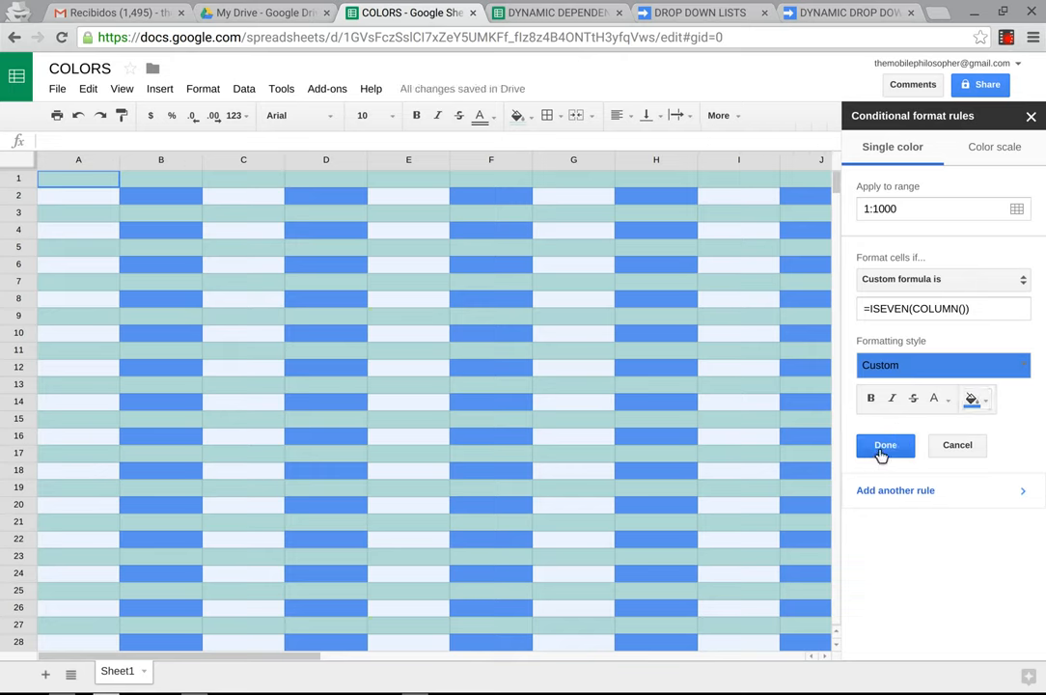
{"action": "left_click", "coordinate": [884, 444]}
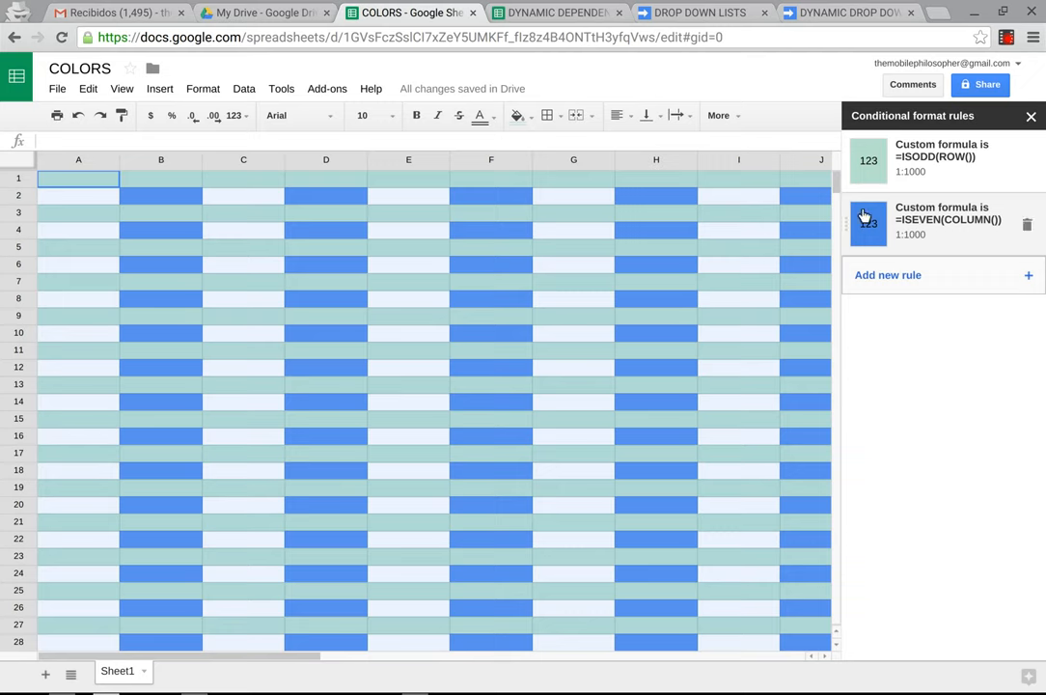
{"action": "mouse_move", "coordinate": [910, 162]}
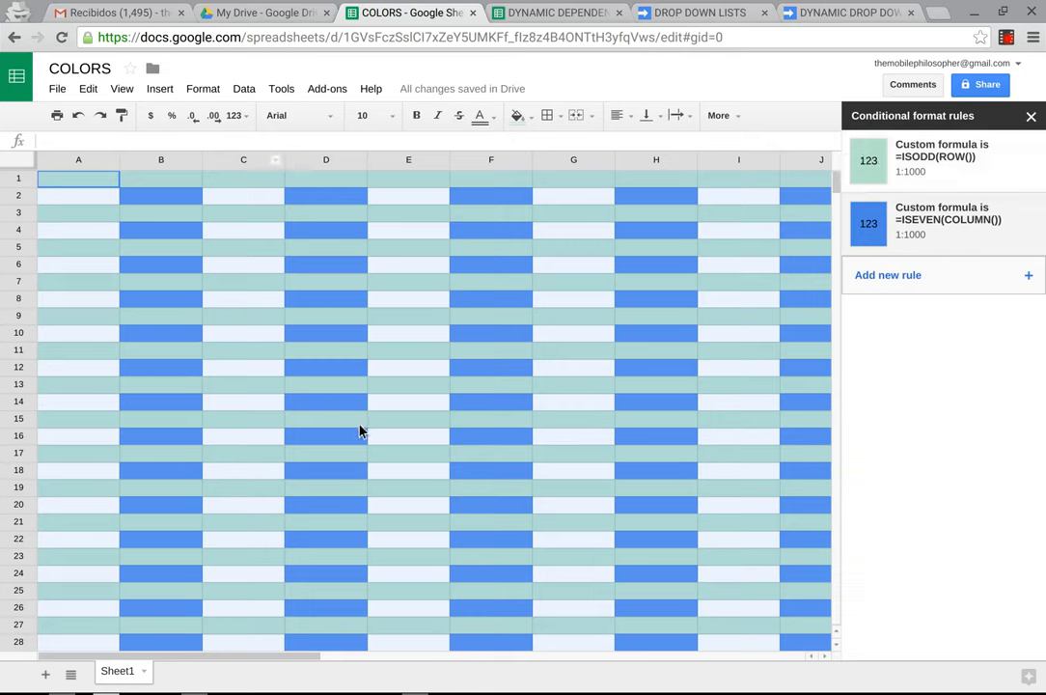
{"action": "mouse_move", "coordinate": [847, 214]}
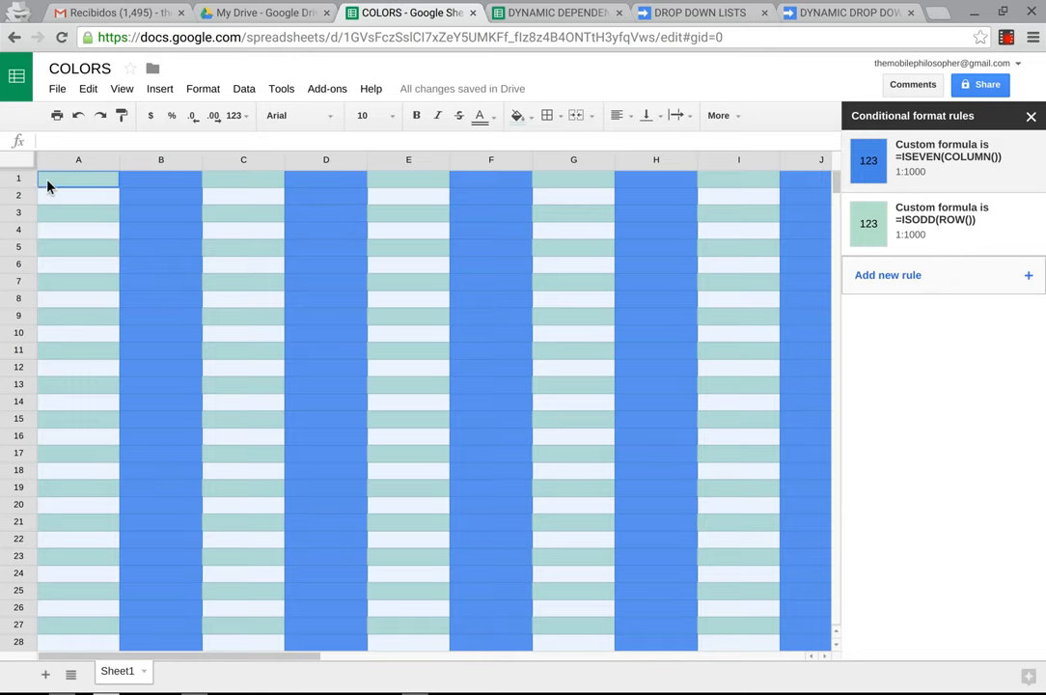
{"action": "mouse_move", "coordinate": [271, 229]}
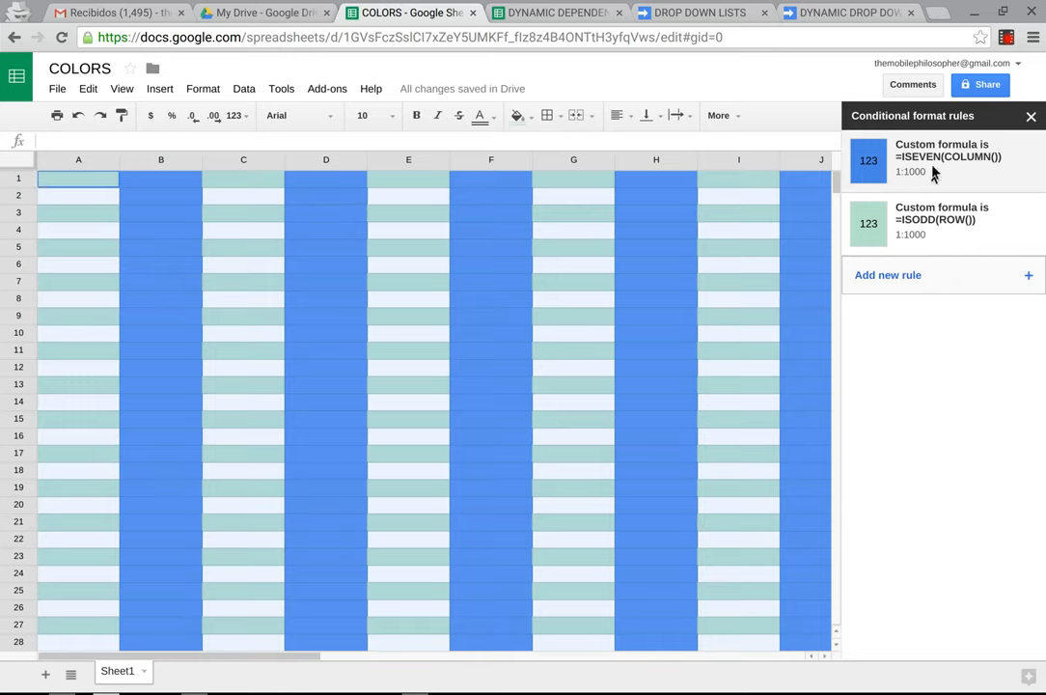
{"action": "mouse_move", "coordinate": [124, 203]}
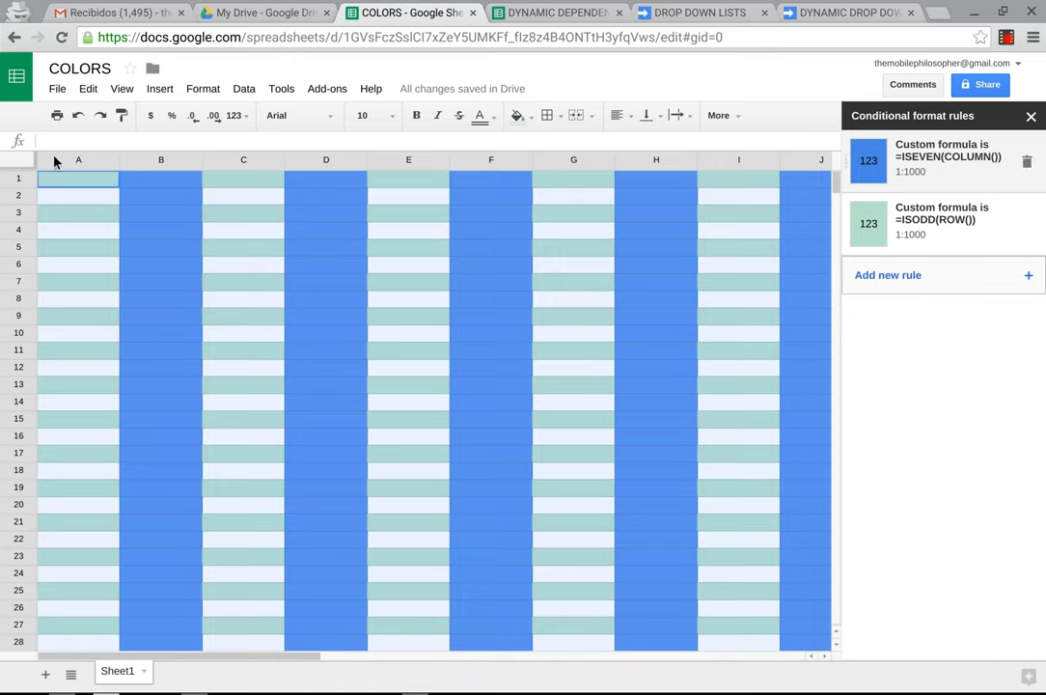
{"action": "mouse_move", "coordinate": [24, 212]}
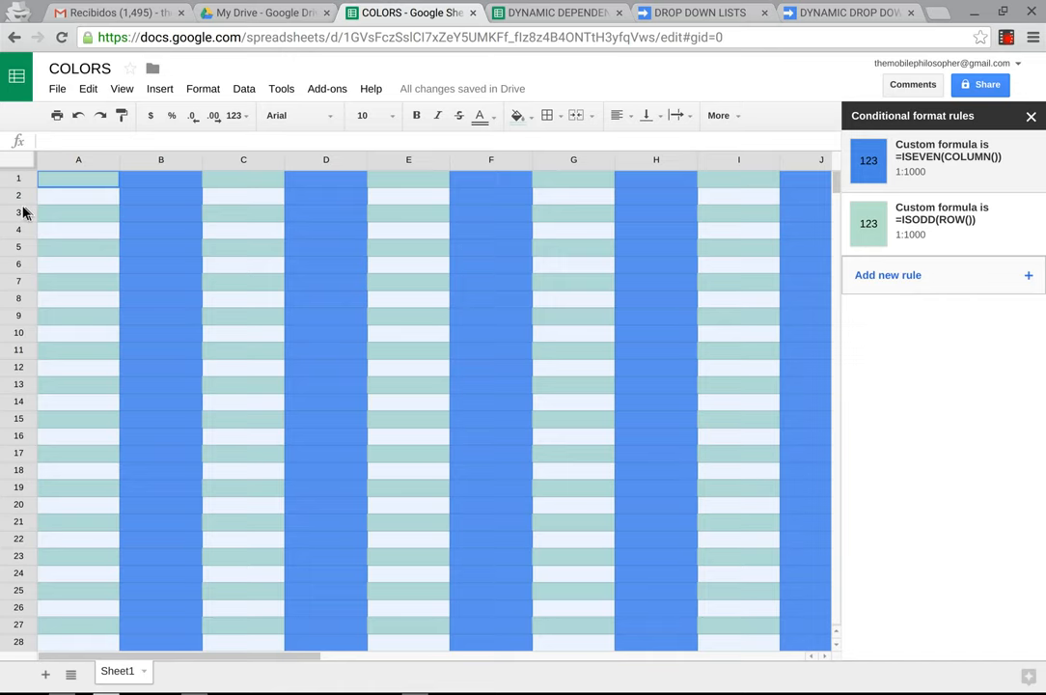